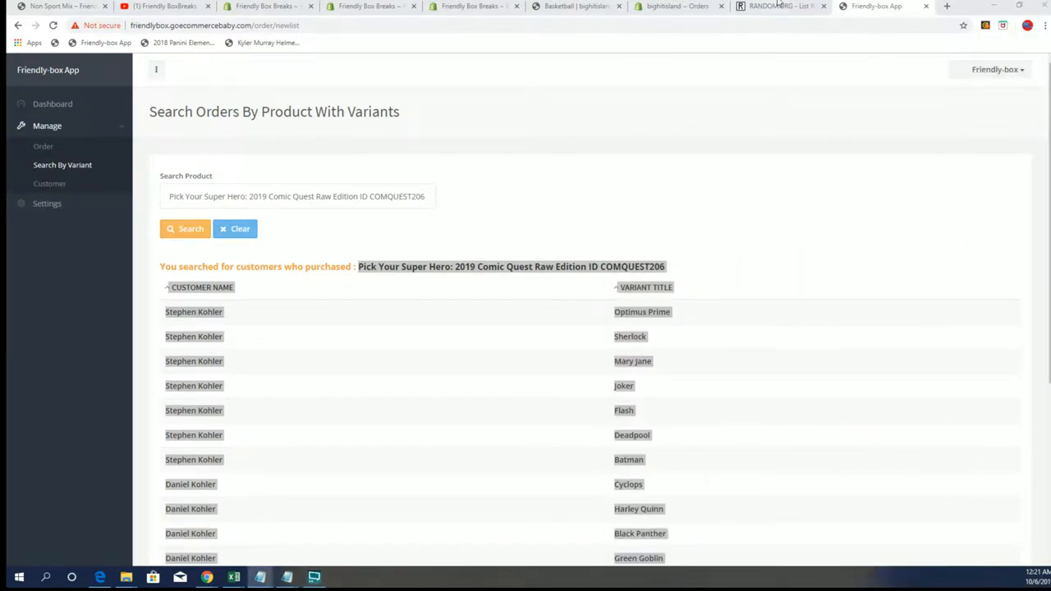
- Switch from the Comic Quest buyers view to the RANDOM.ORG list randomizer page
{"action": "left_click", "coordinate": [778, 7]}
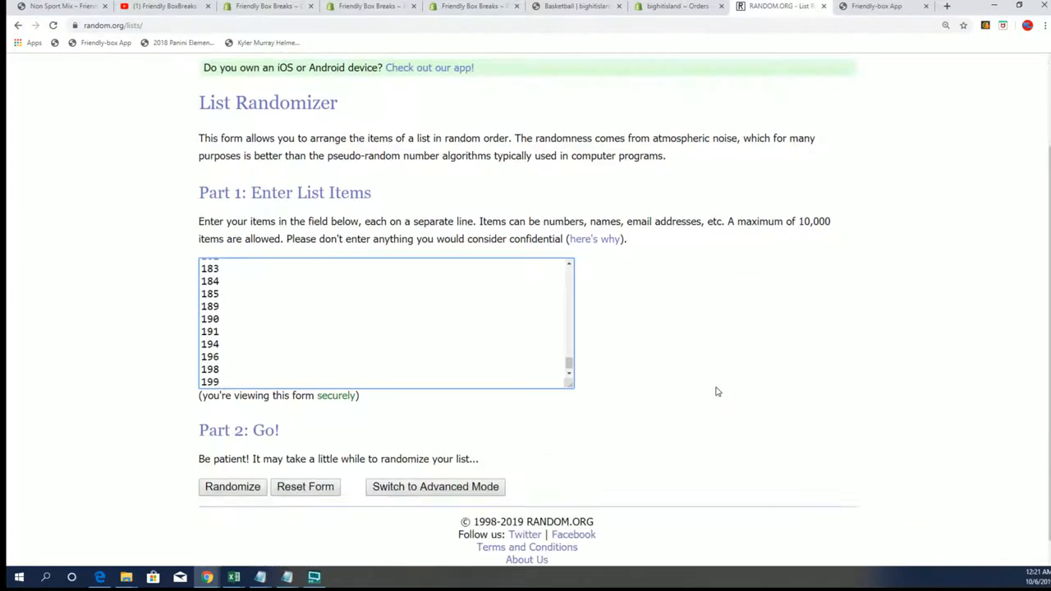
- Randomize the 95 box numbers, then re-shuffle them with Again! four more times
{"action": "left_click", "coordinate": [233, 486]}
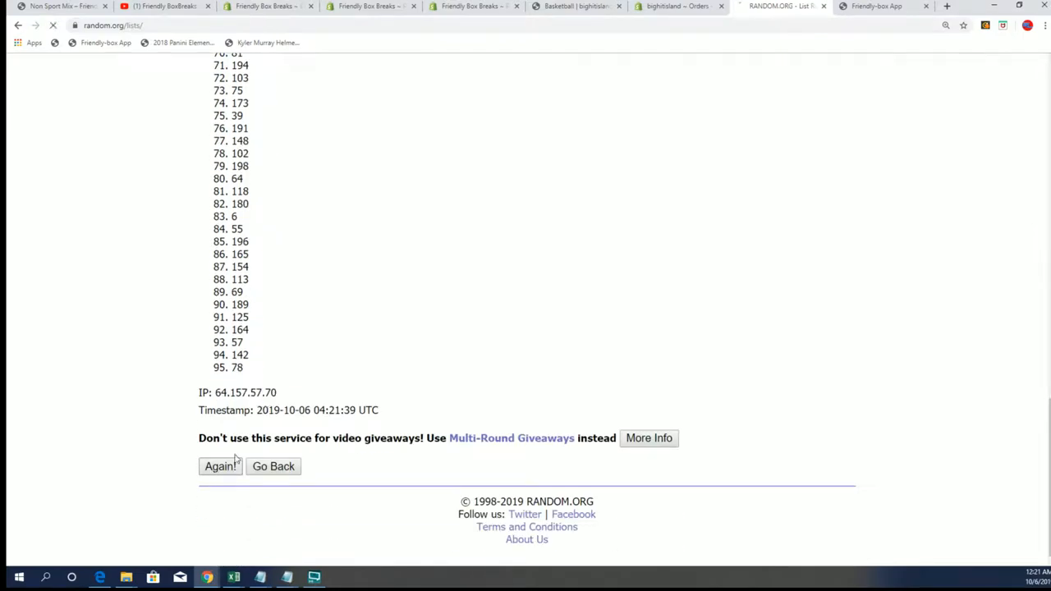
{"action": "left_click", "coordinate": [220, 467]}
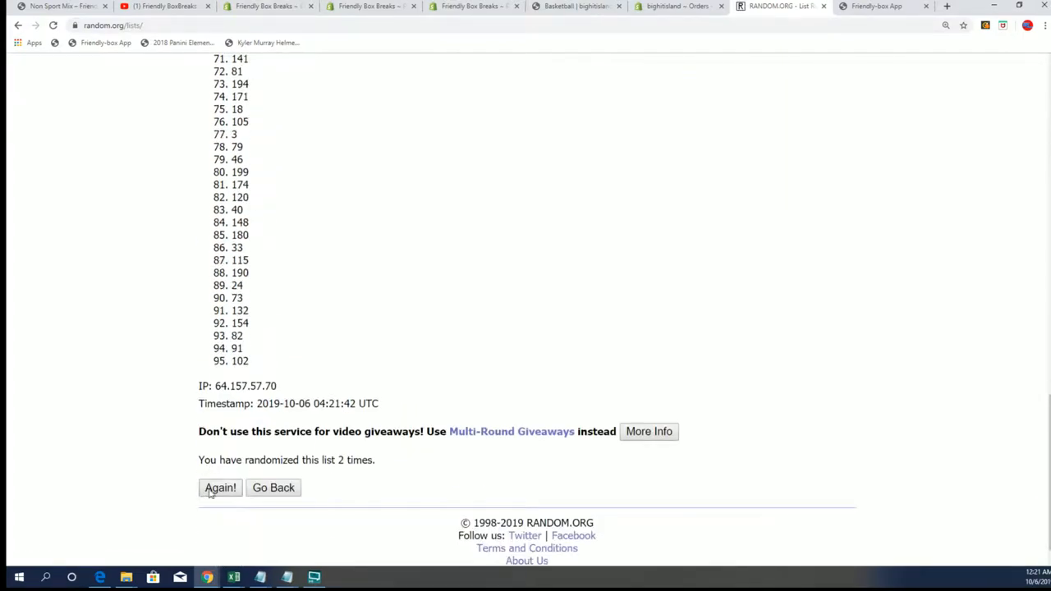
{"action": "left_click", "coordinate": [220, 488]}
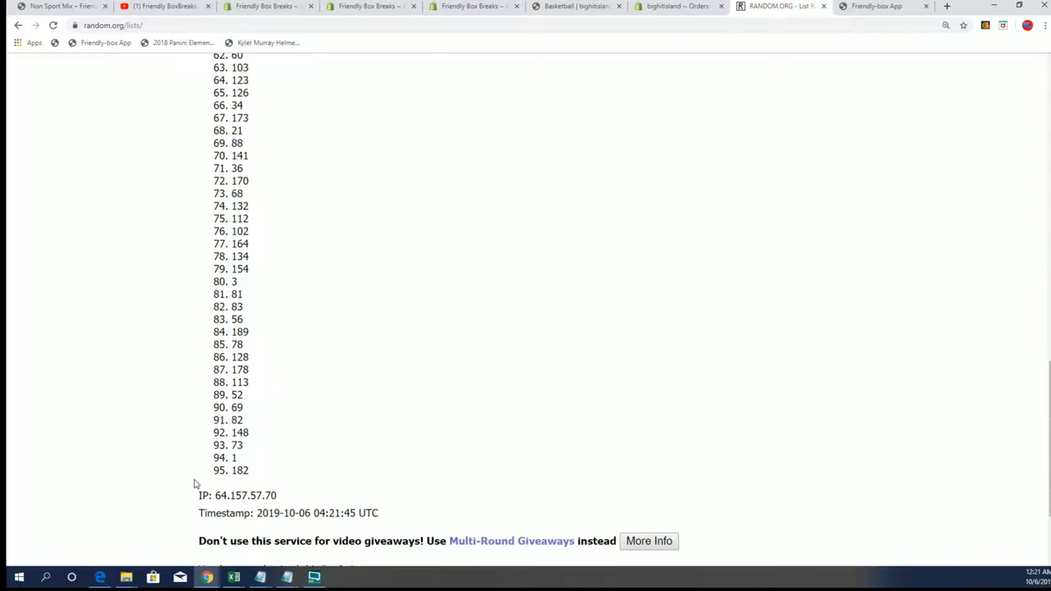
{"action": "scroll", "scroll_direction": "up", "scroll_amount": 3}
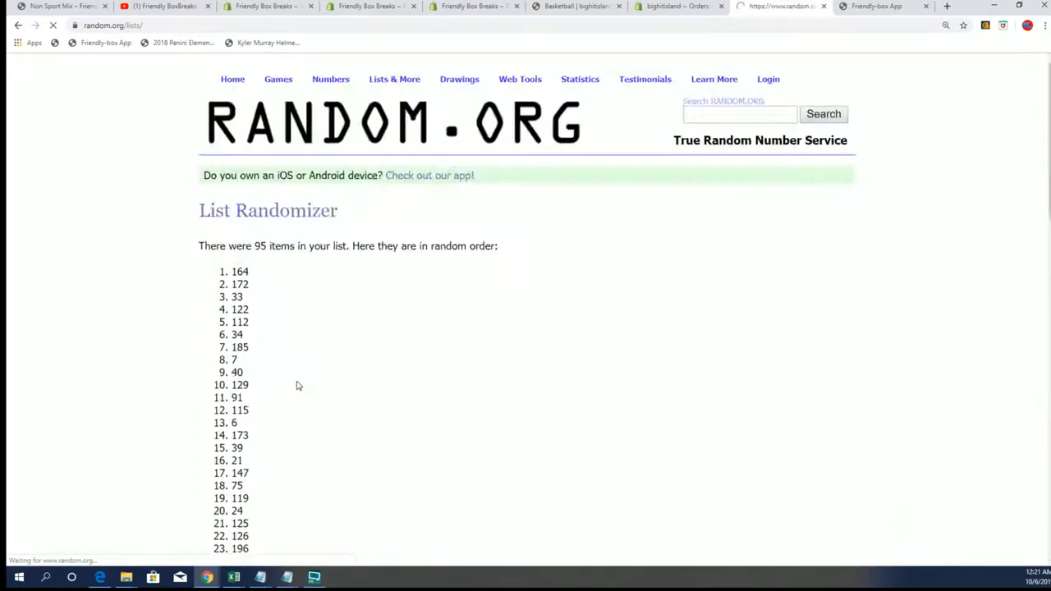
{"action": "scroll", "scroll_direction": "down", "scroll_amount": 3}
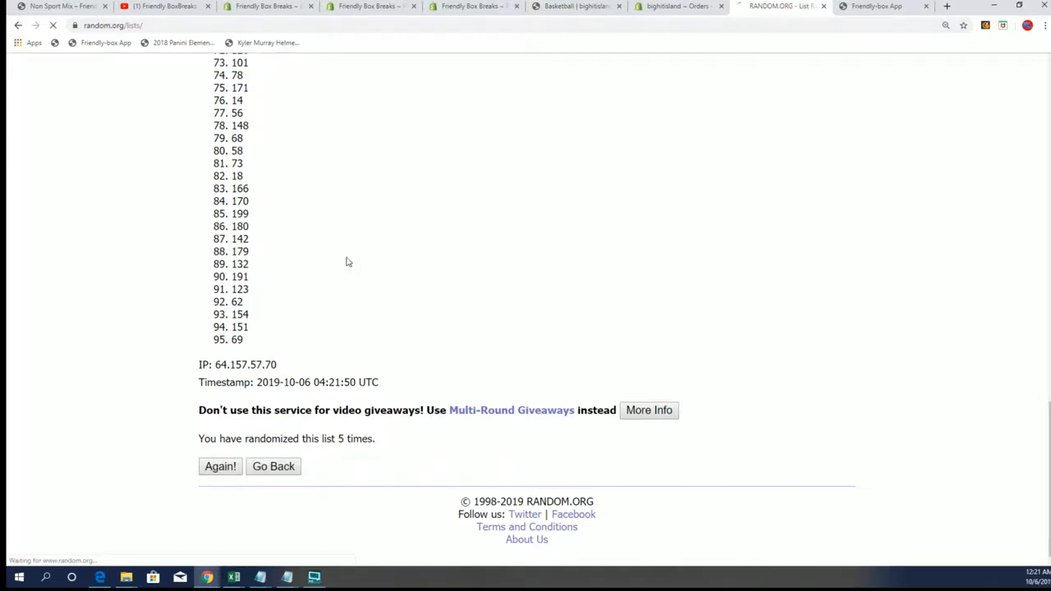
{"action": "left_click", "coordinate": [220, 467]}
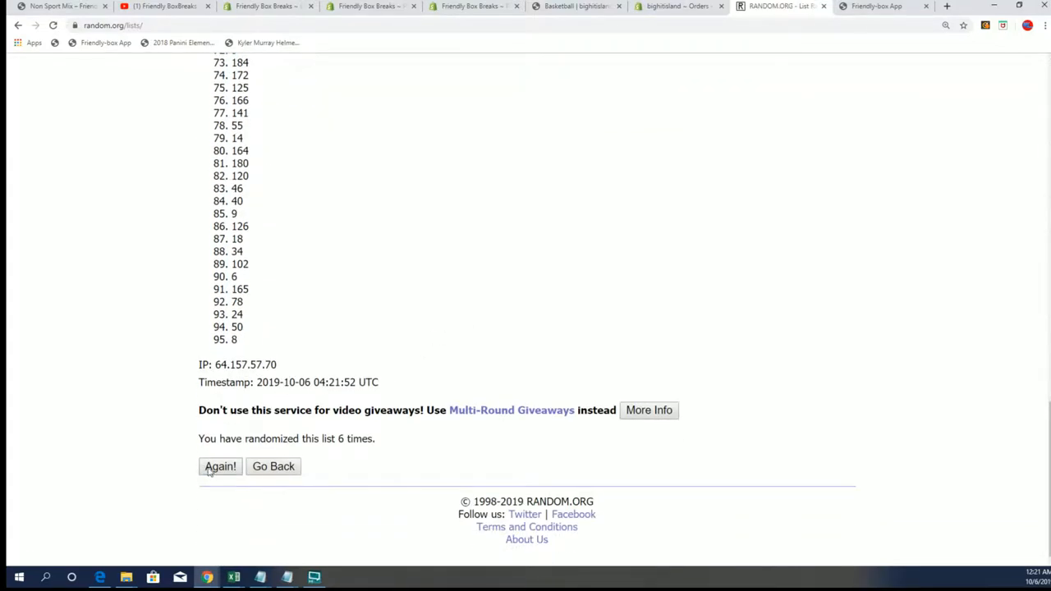
{"action": "left_click", "coordinate": [220, 466]}
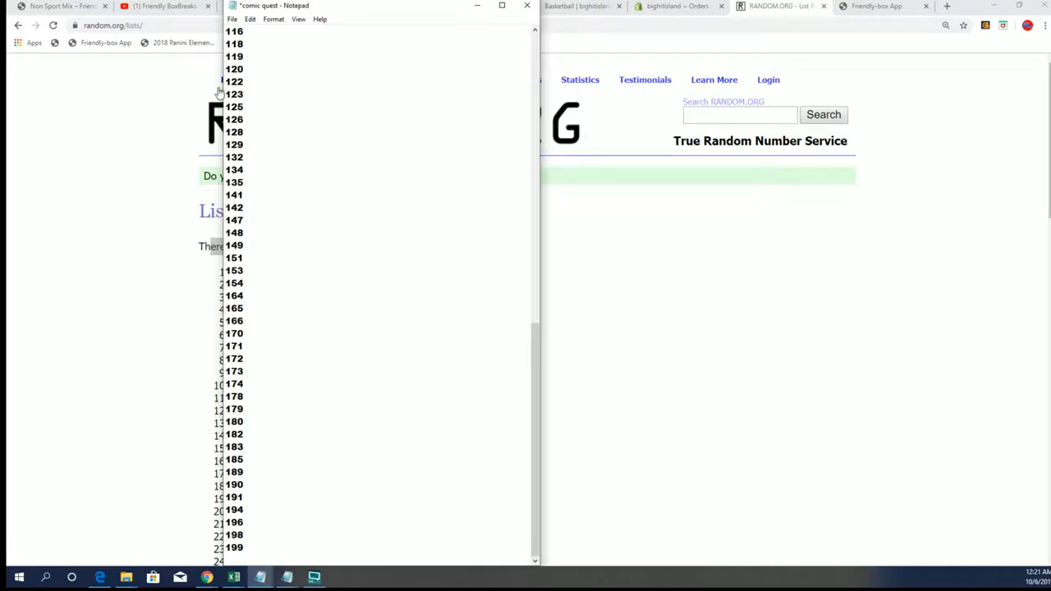
- Bring up the Excel customers spreadsheet after checking the Notepad box numbers
{"action": "left_click", "coordinate": [233, 19]}
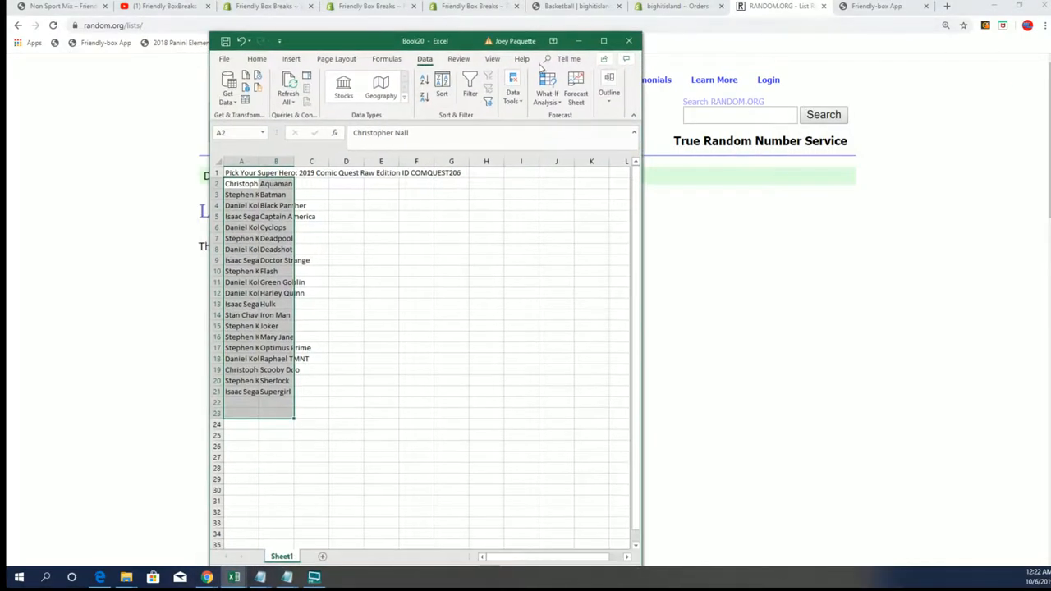
{"action": "left_click", "coordinate": [605, 39]}
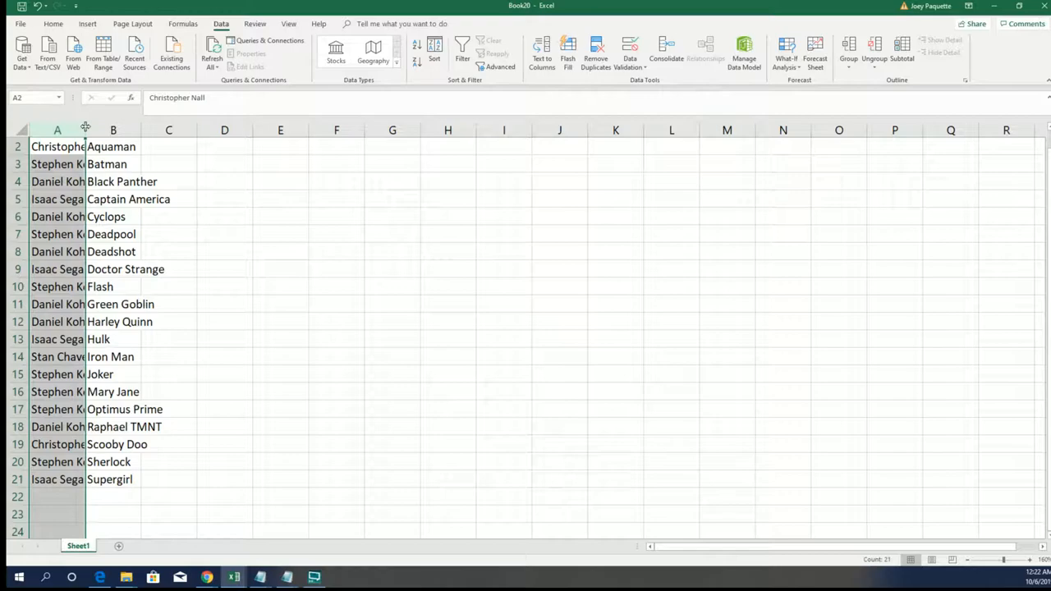
{"action": "double_click", "coordinate": [86, 129]}
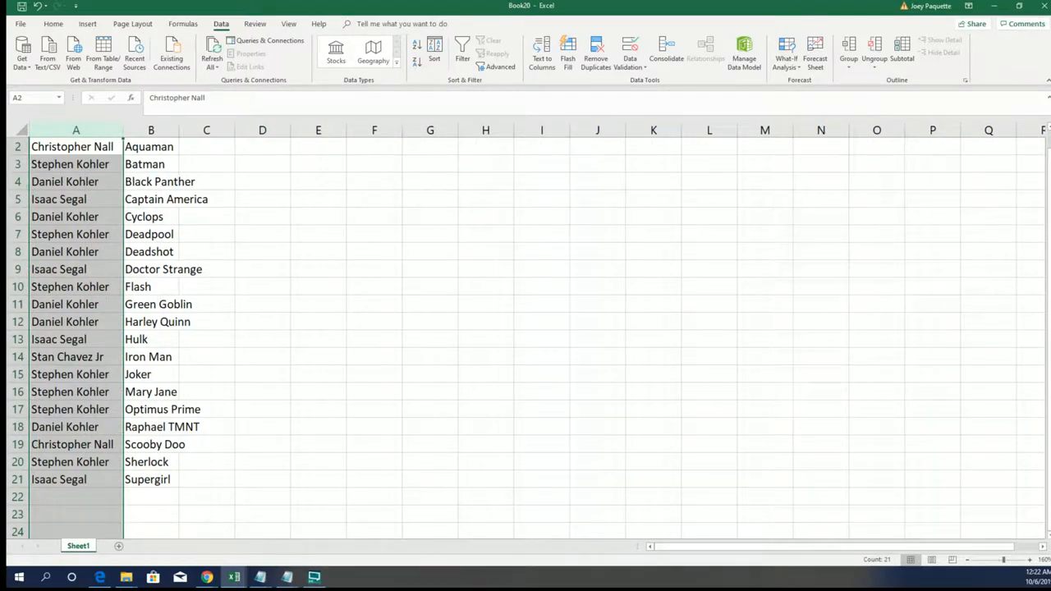